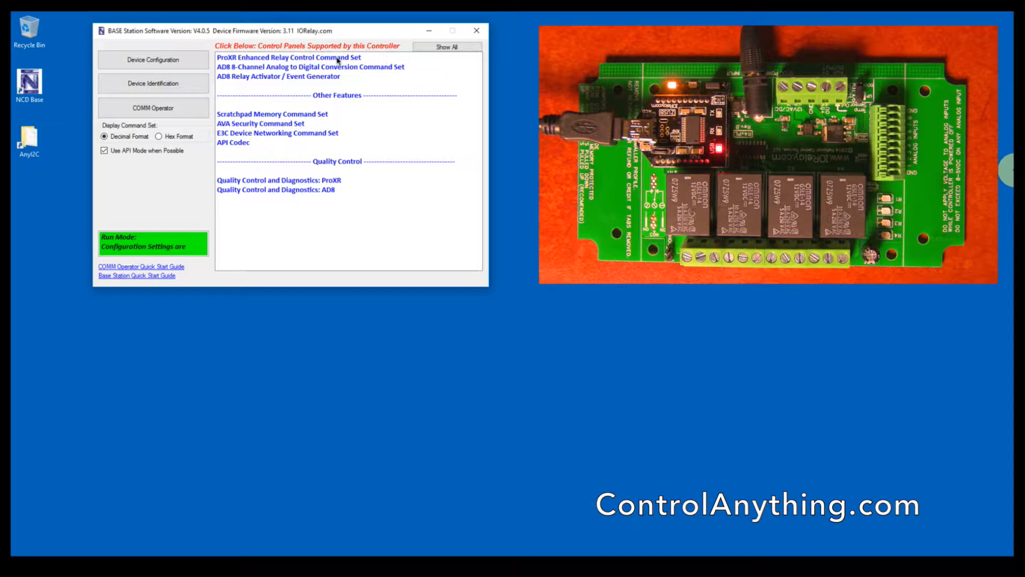
# Step: Open the ProXR Enhanced Relay Control Command Set panel from the Control Panels list
pyautogui.click(288, 57)
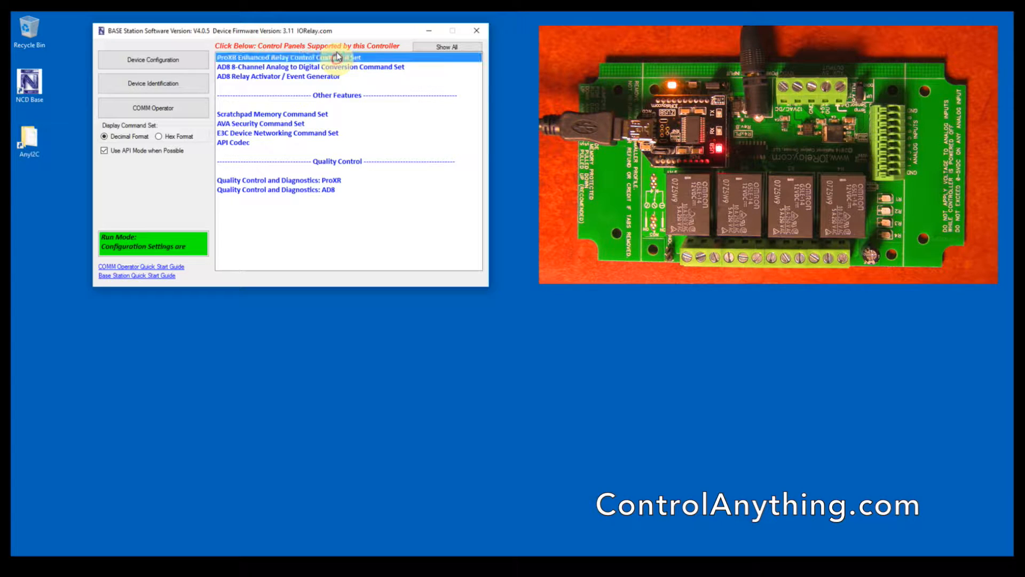
pyautogui.click(290, 58)
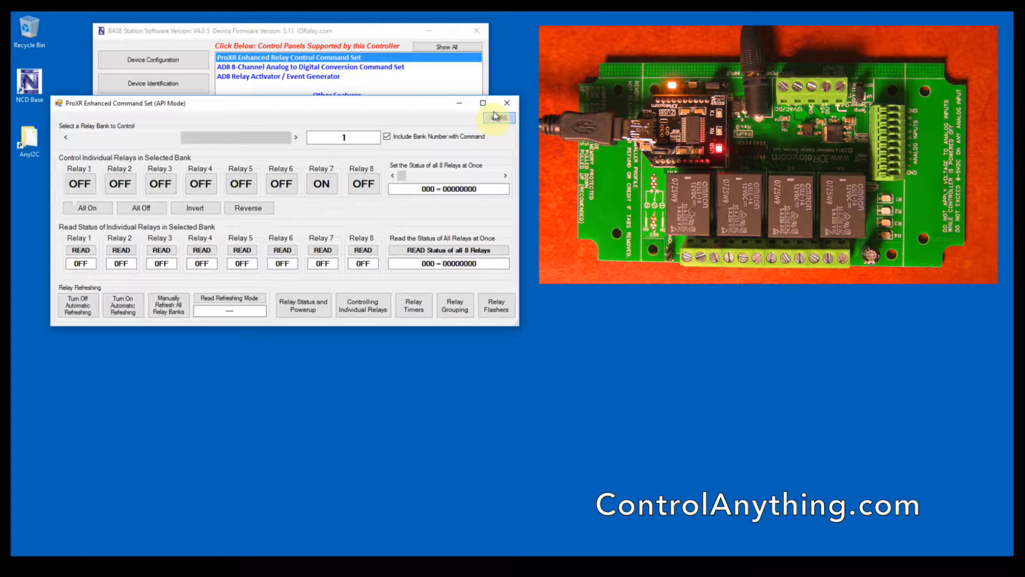
# Step: Expand the panel with MORE to show command description, transmitted/received bytes and method
pyautogui.click(497, 118)
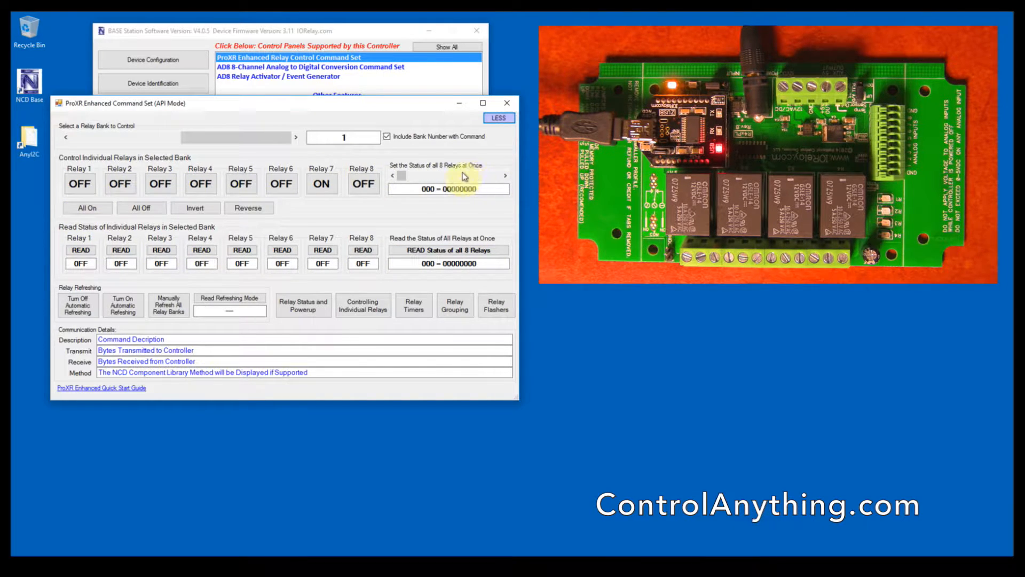
pyautogui.click(66, 136)
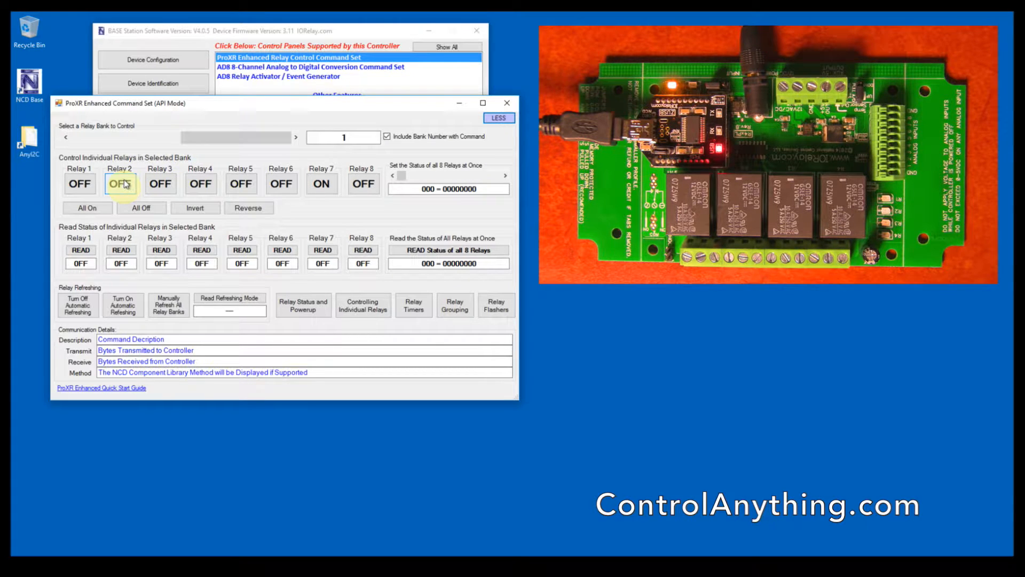
pyautogui.moveTo(201, 183)
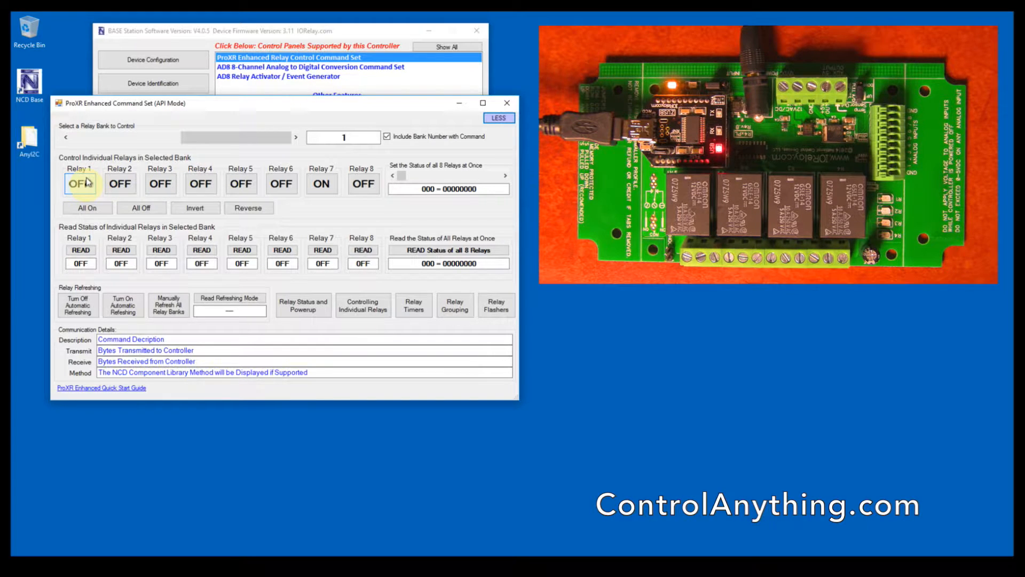
# Step: Turn relay 1 on, inspect its transmit bytes, then turn relay 1 off
pyautogui.click(80, 183)
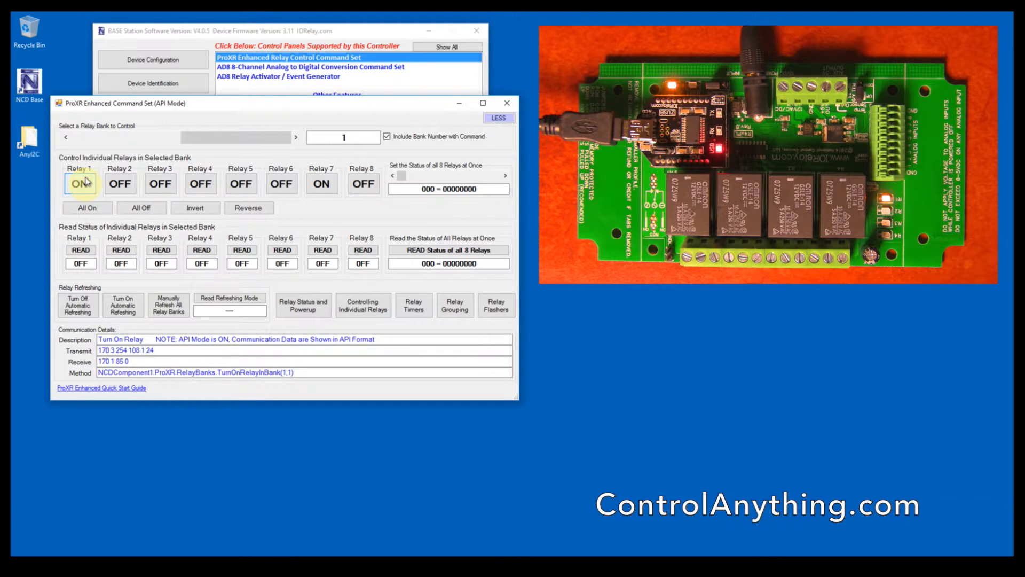
pyautogui.click(79, 184)
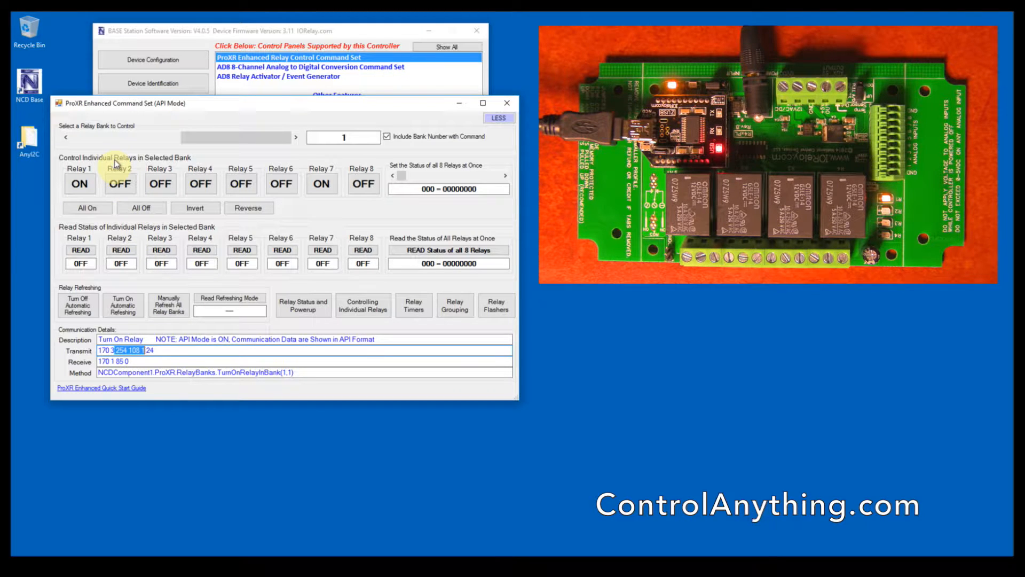
pyautogui.click(80, 183)
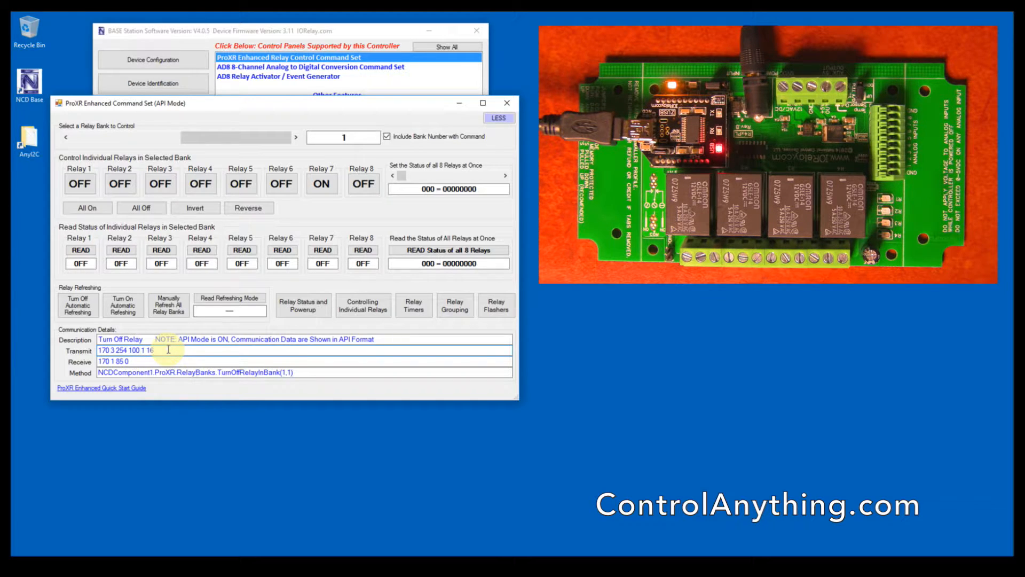
# Step: Send off commands to relays 1 and 2, then switch relays 1–4 on in turn
pyautogui.click(79, 184)
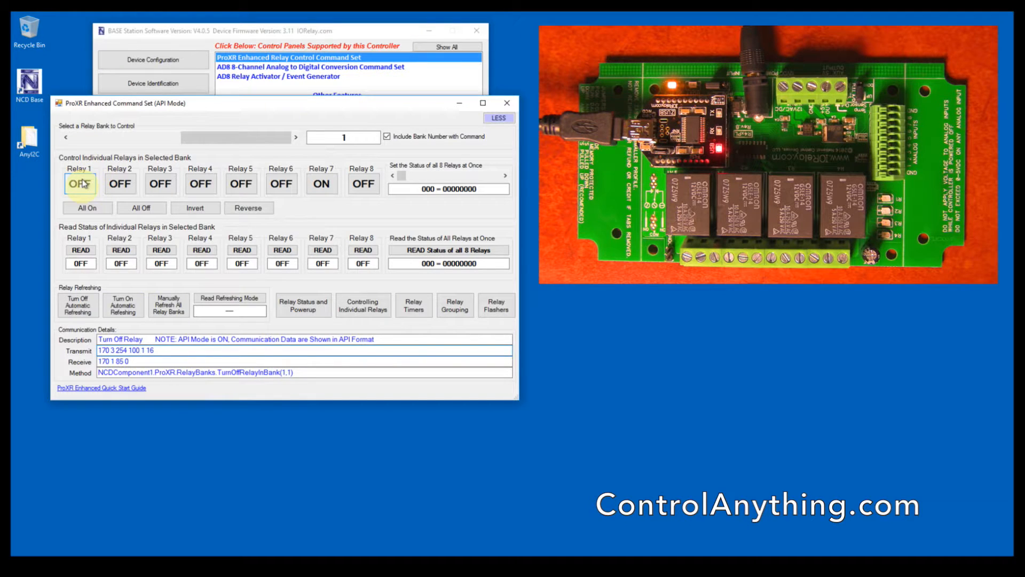
pyautogui.click(120, 184)
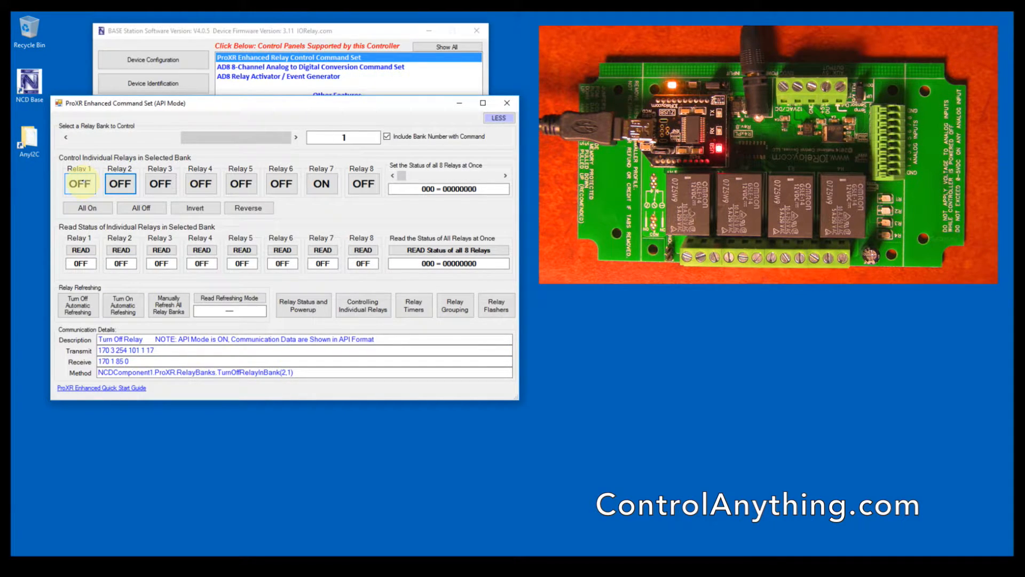
pyautogui.click(80, 183)
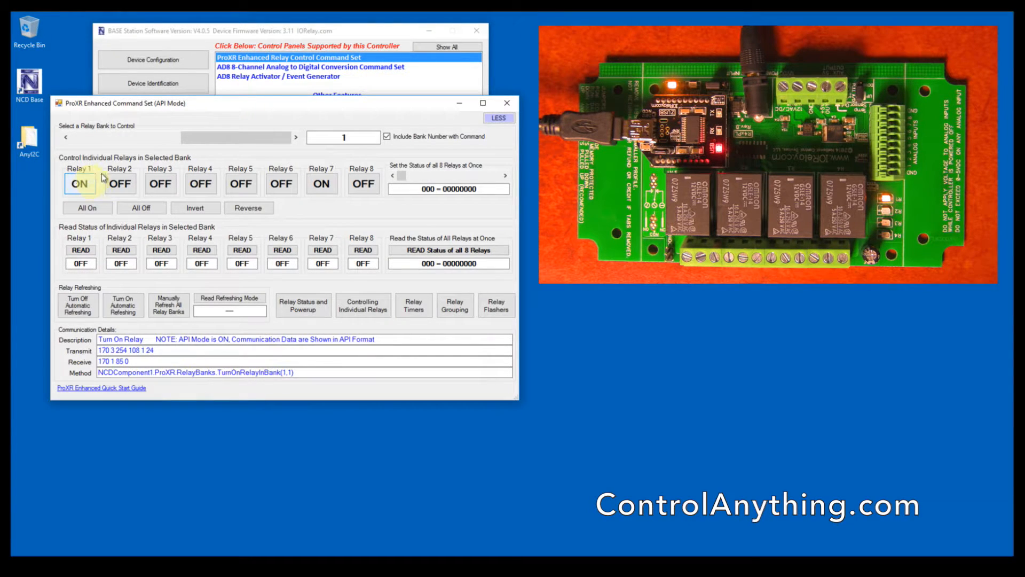
pyautogui.click(120, 184)
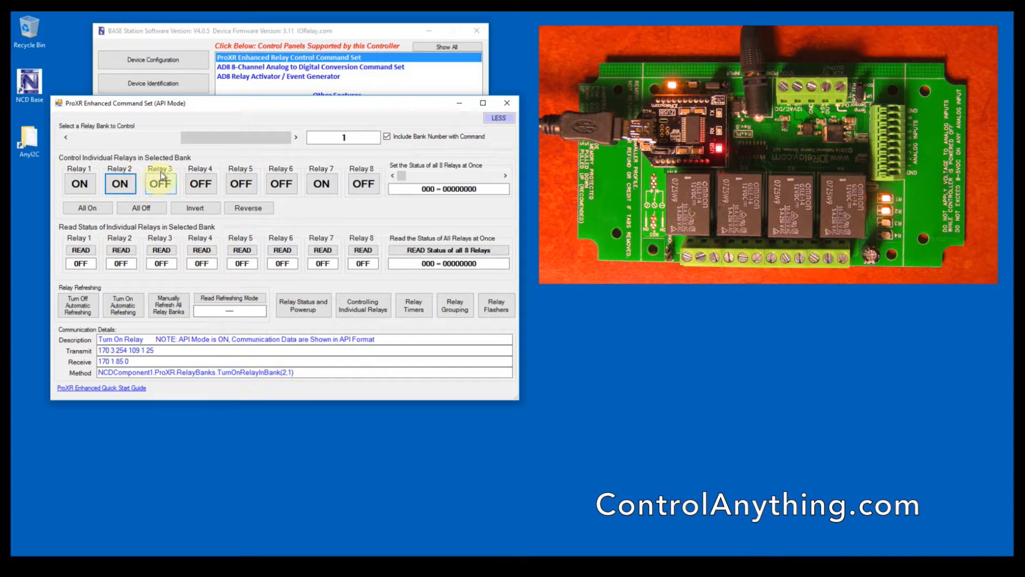
pyautogui.click(160, 184)
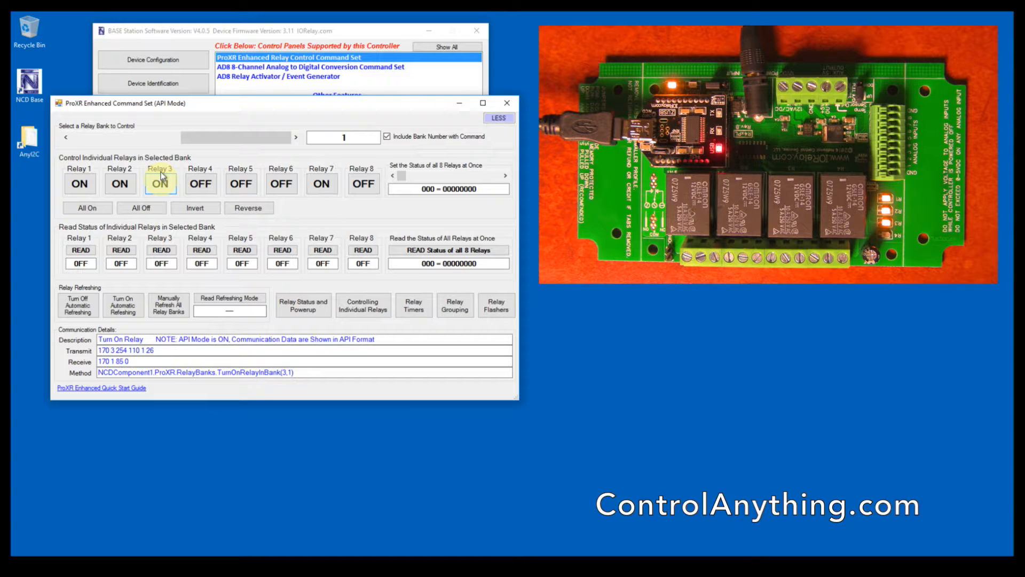
pyautogui.click(200, 183)
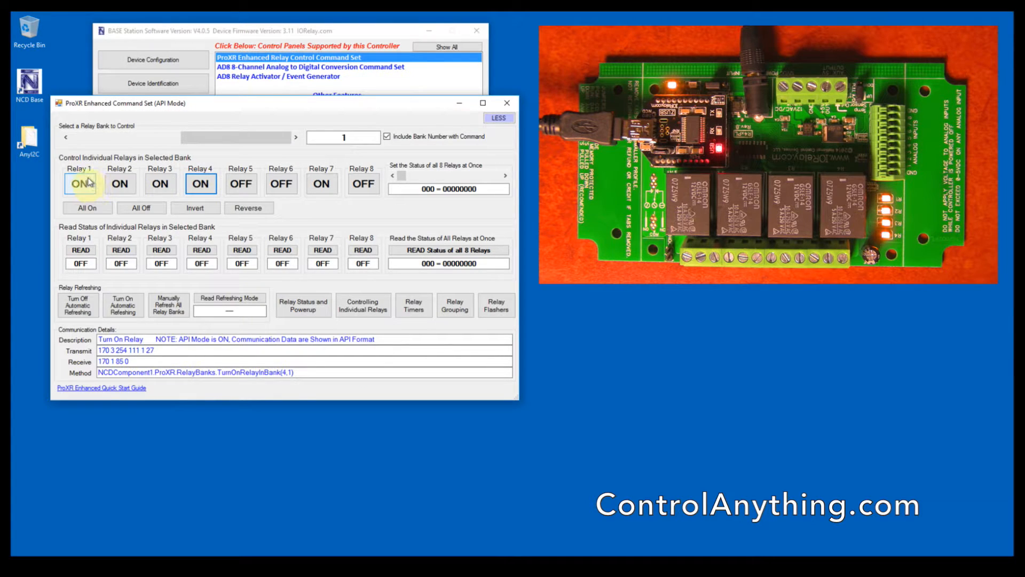
# Step: Switch relays 1, 2, 3 and 4 back off one after another
pyautogui.click(79, 183)
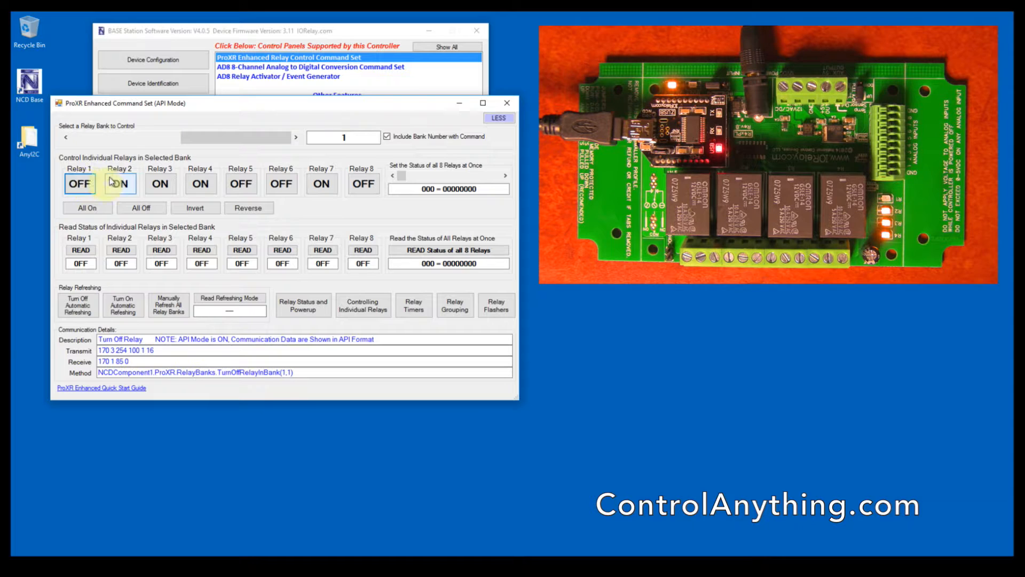
pyautogui.click(120, 183)
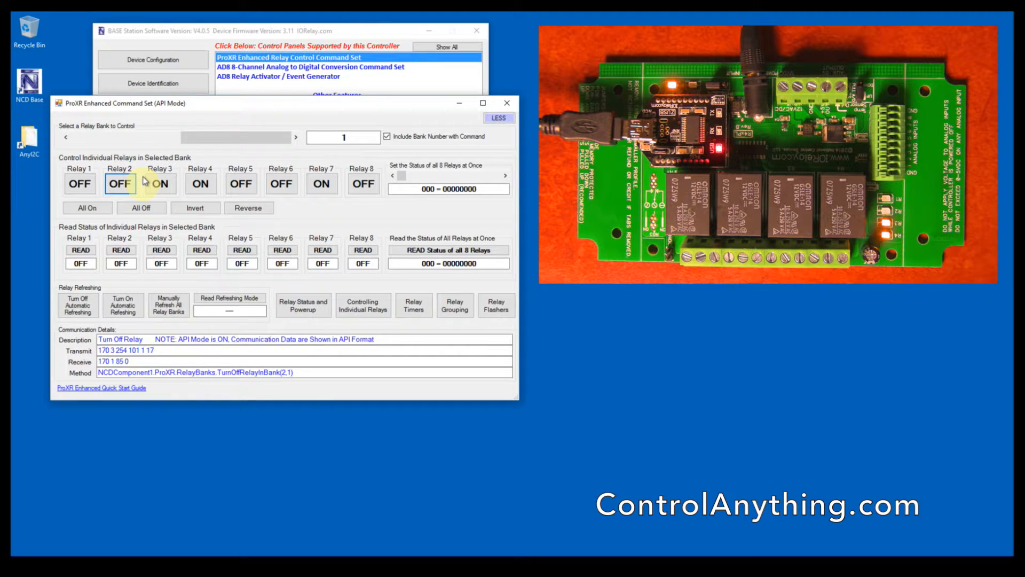
pyautogui.click(160, 184)
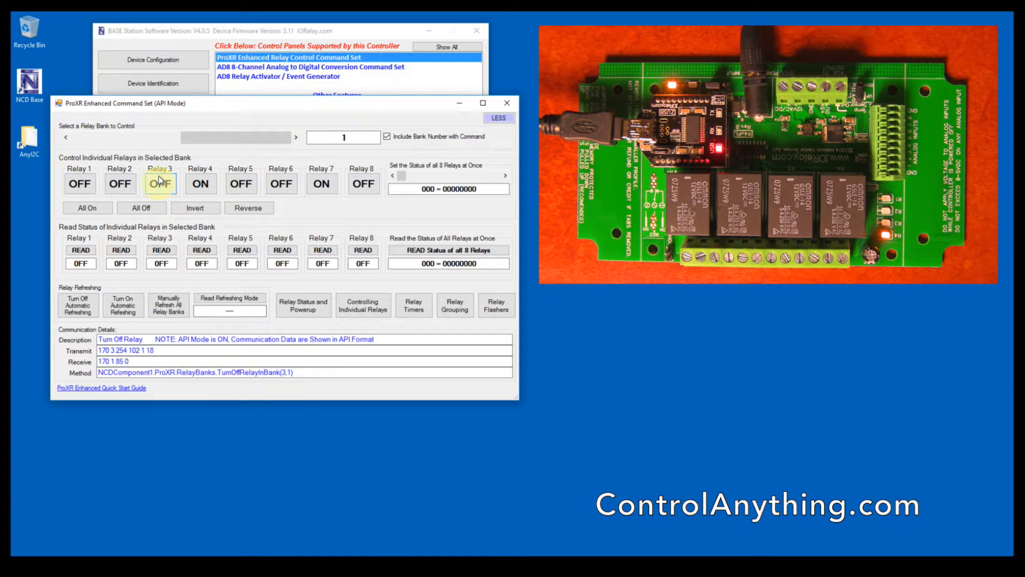
pyautogui.click(200, 184)
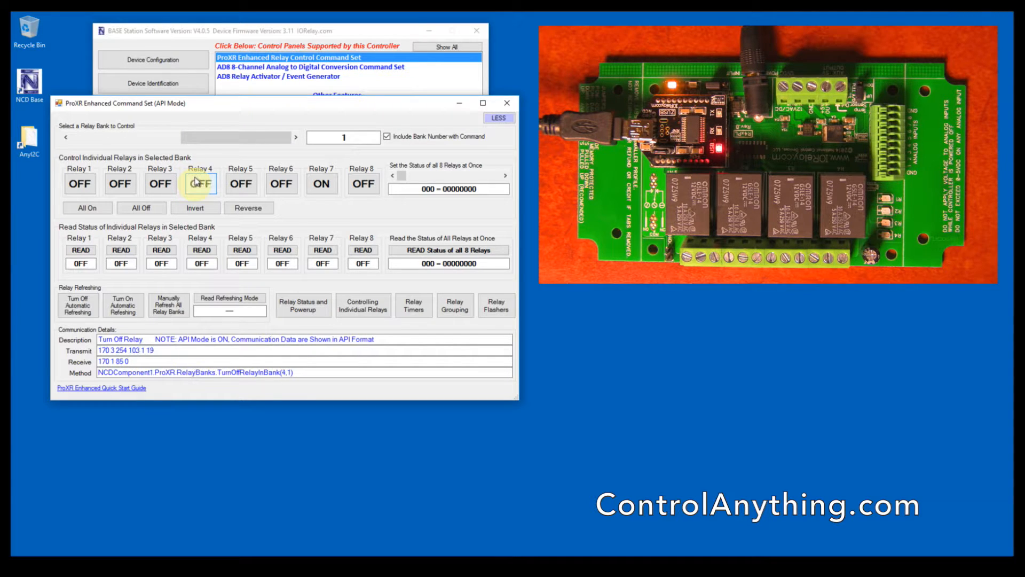
pyautogui.moveTo(363, 183)
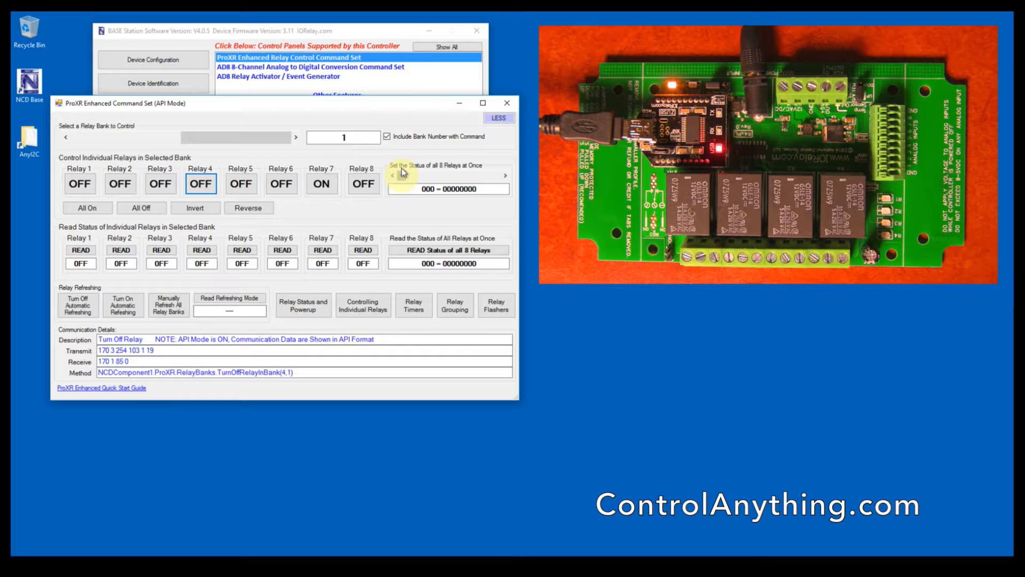
pyautogui.click(504, 175)
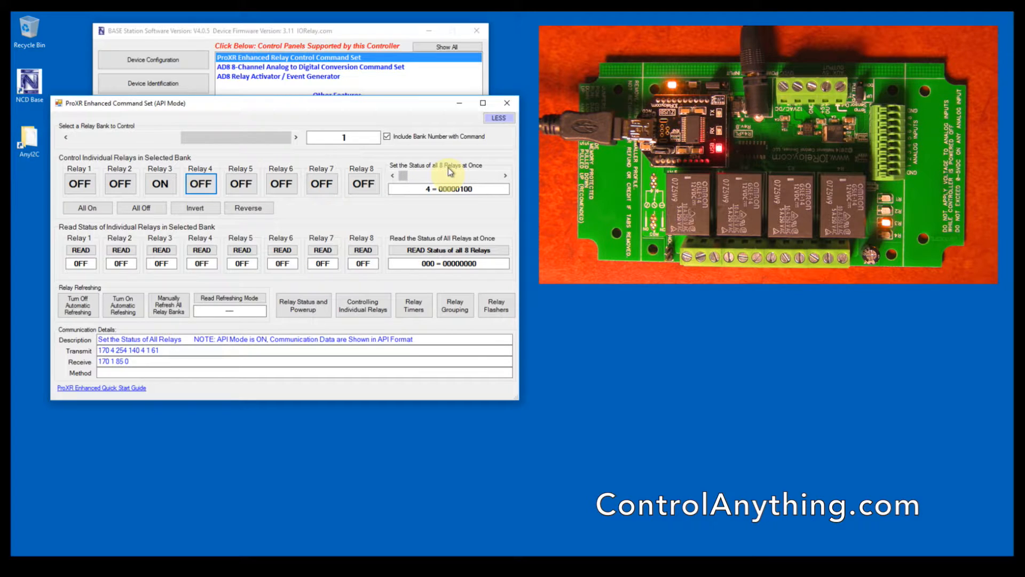
pyautogui.click(120, 183)
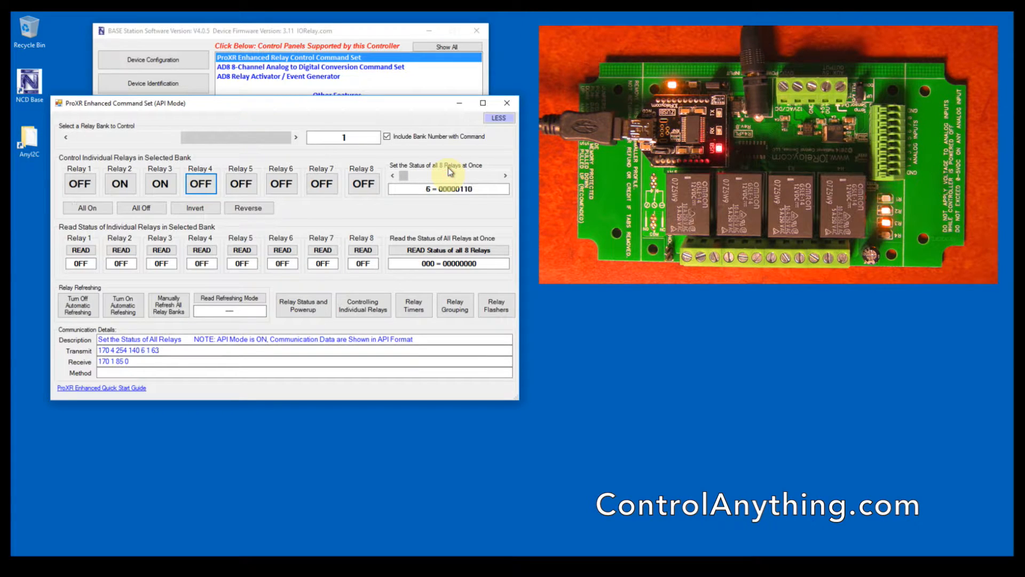
pyautogui.click(393, 176)
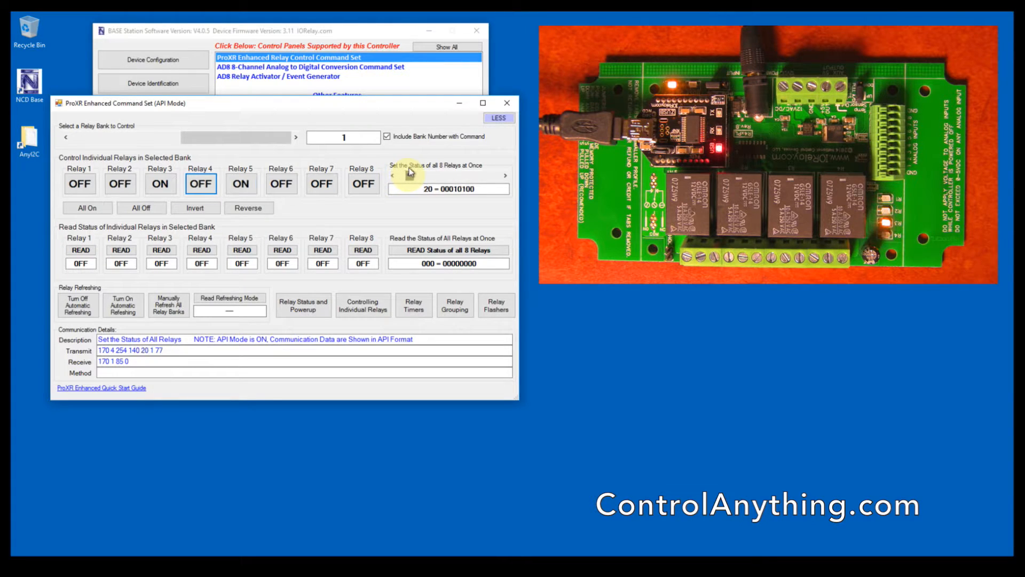
pyautogui.click(392, 175)
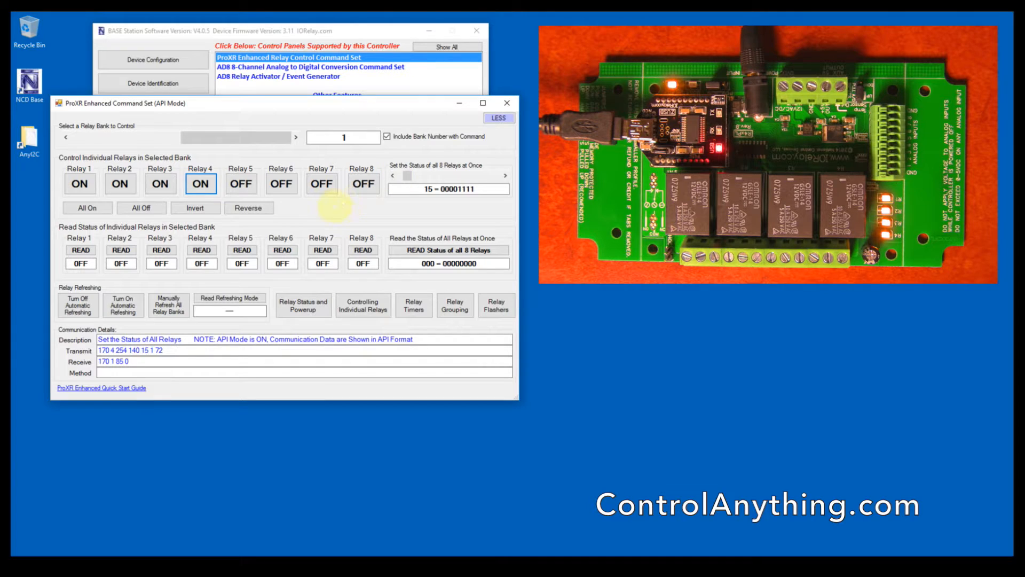
pyautogui.click(80, 250)
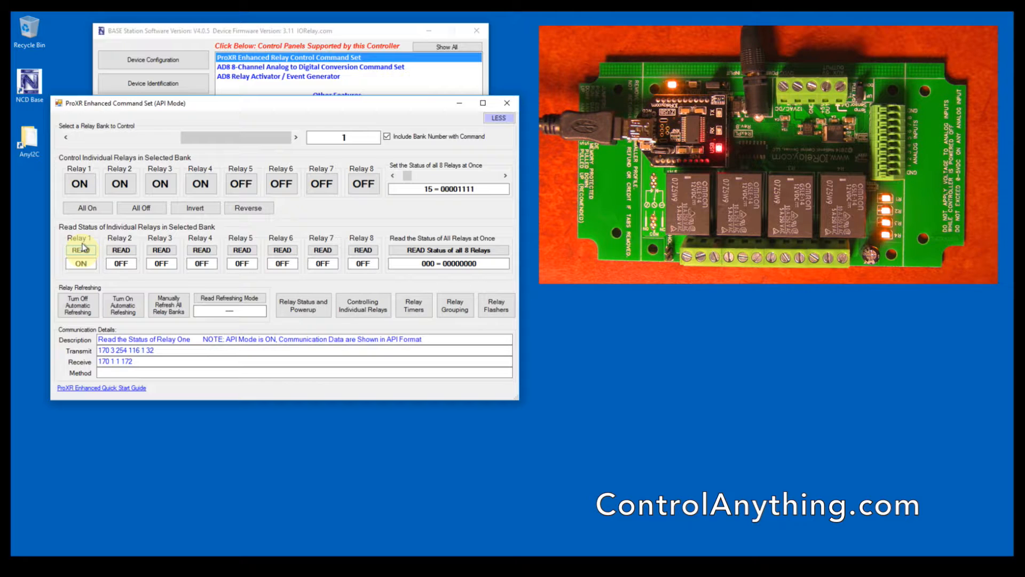
# Step: Turn relay 1 off, then read relays 1, 2, 3 and 4 individually
pyautogui.click(79, 250)
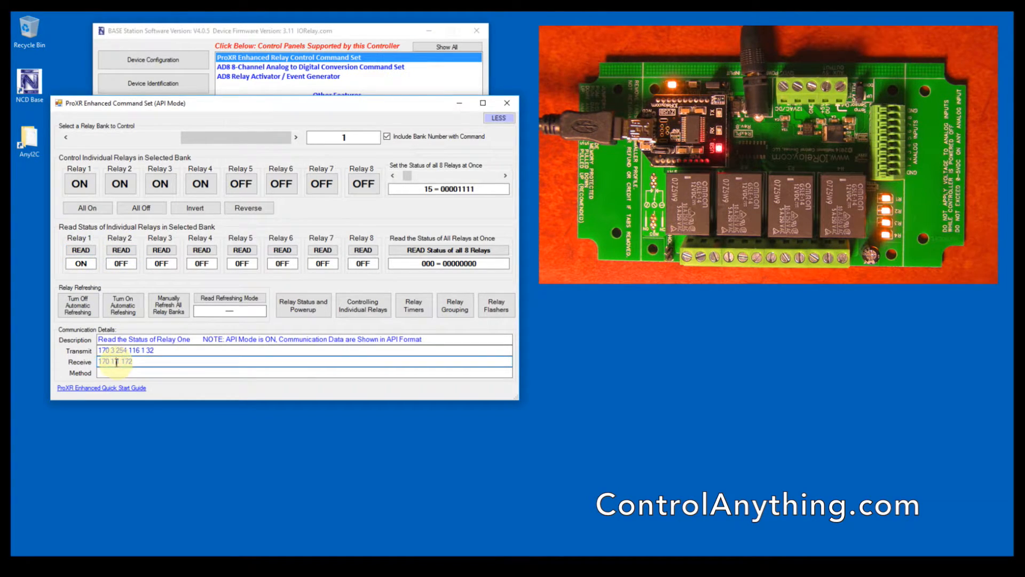
pyautogui.click(79, 183)
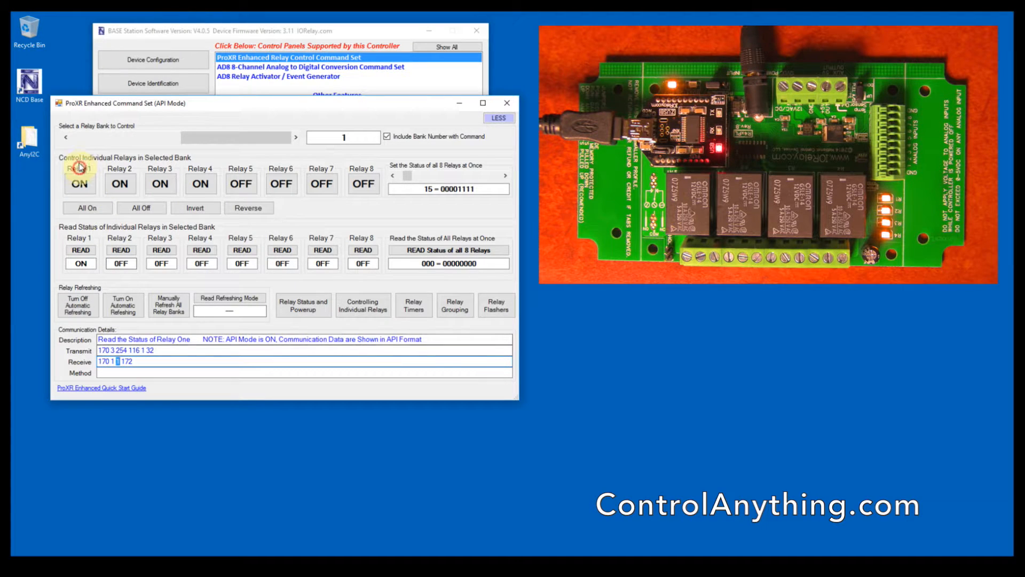
pyautogui.click(80, 184)
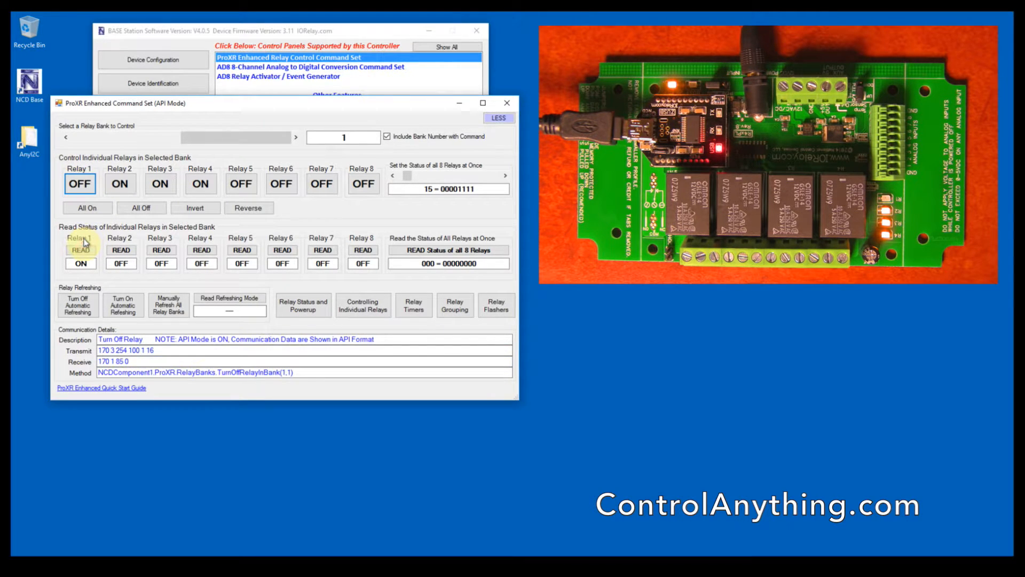
pyautogui.click(79, 250)
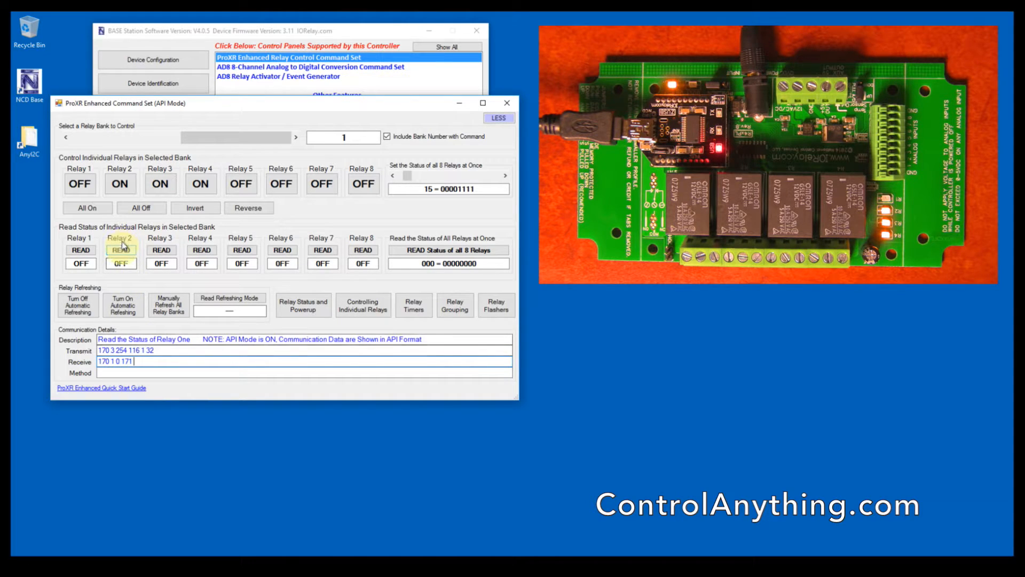
pyautogui.click(79, 250)
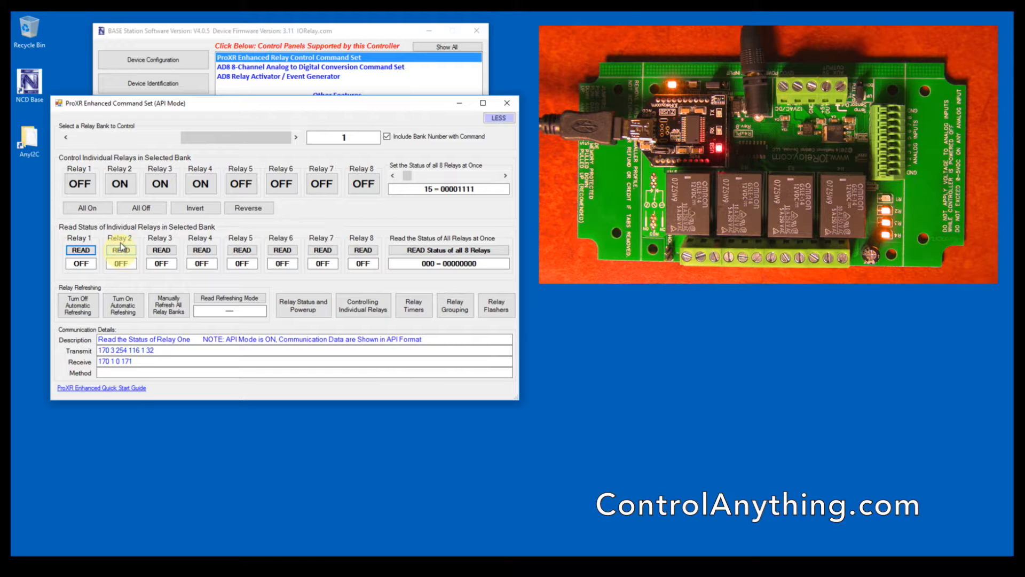
pyautogui.click(120, 250)
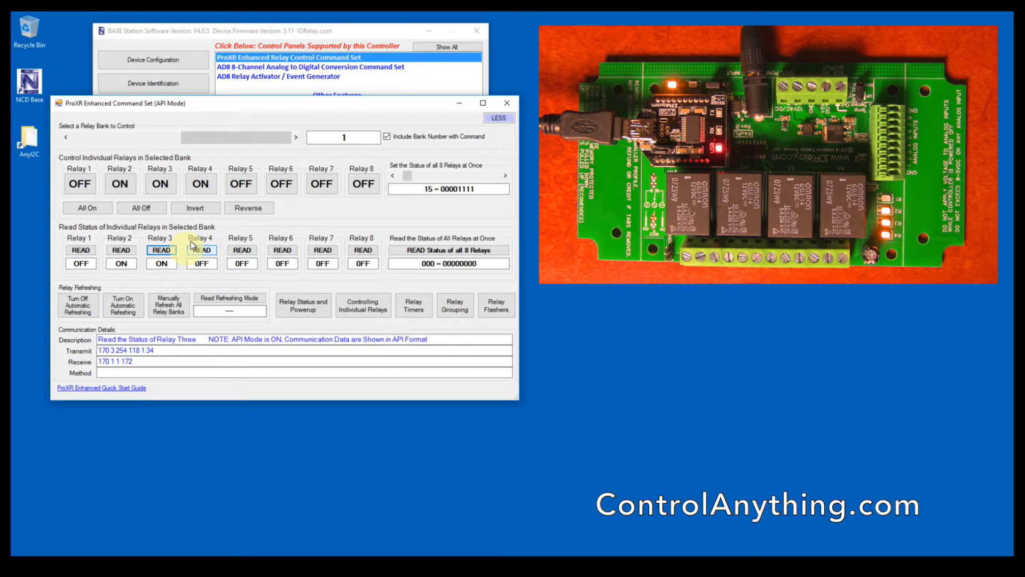
pyautogui.click(201, 250)
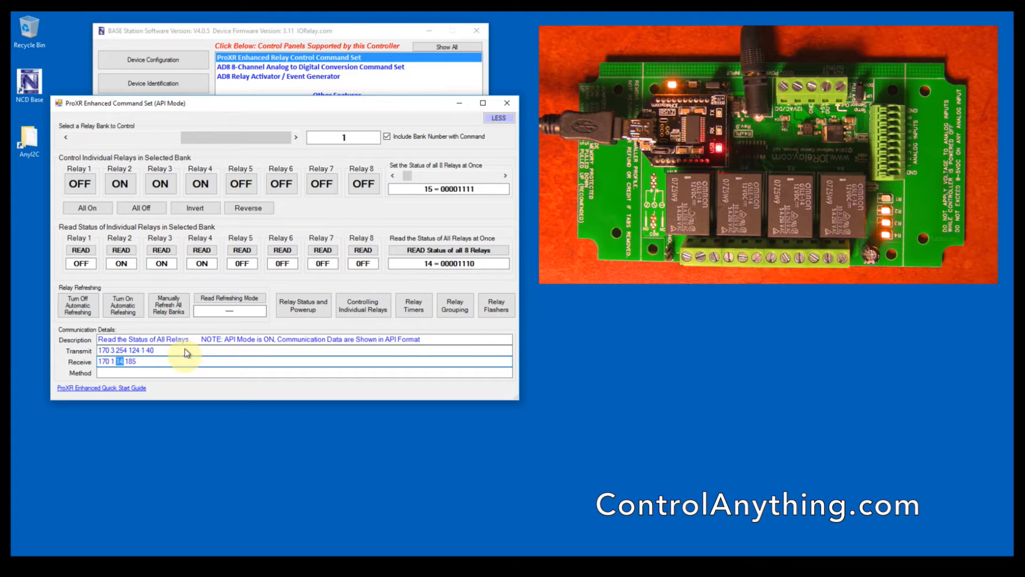
pyautogui.click(120, 183)
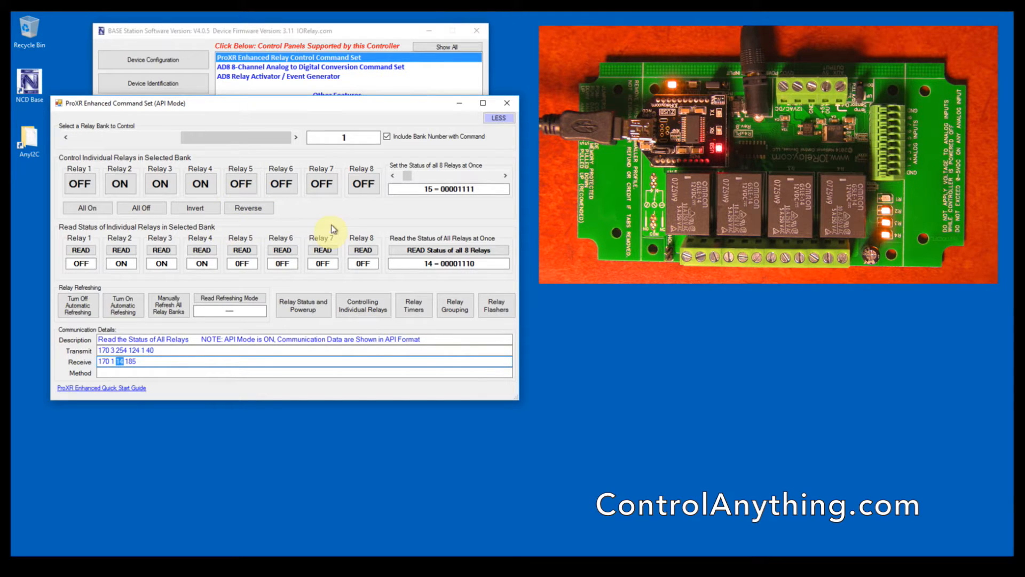
pyautogui.moveTo(87, 207)
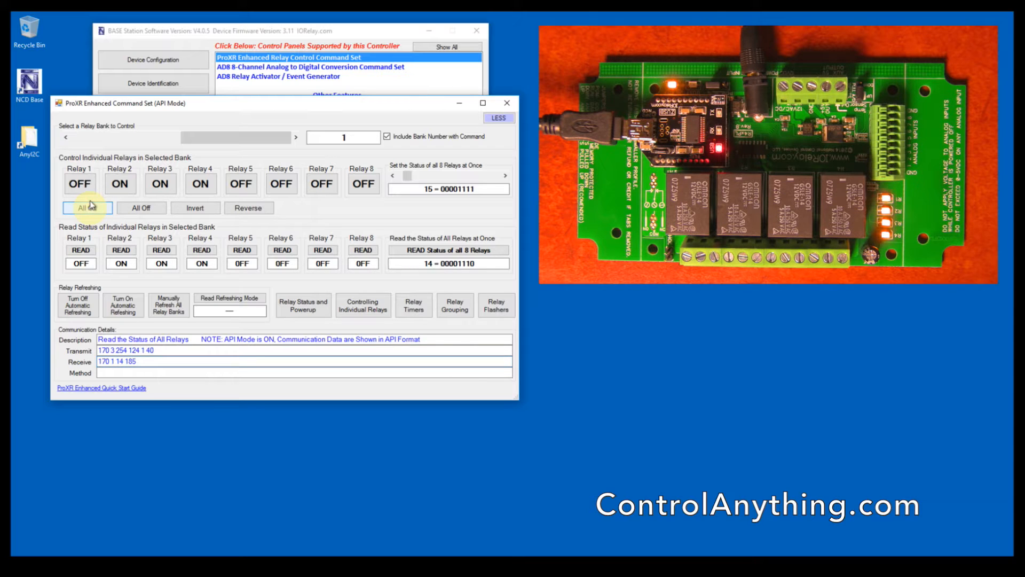
# Step: Turn all relays on, then off, then invert the bank twice
pyautogui.click(87, 207)
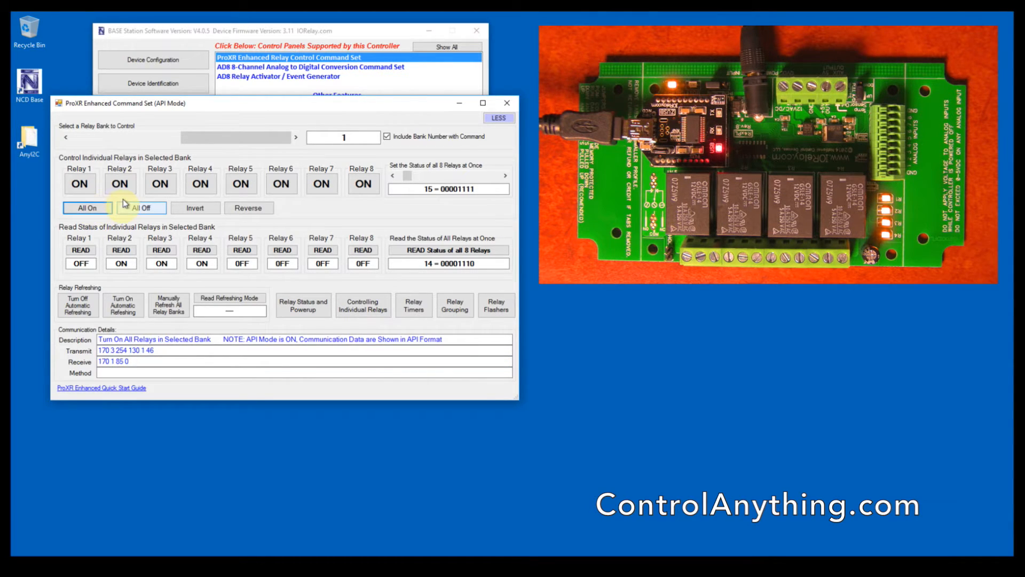
pyautogui.click(141, 208)
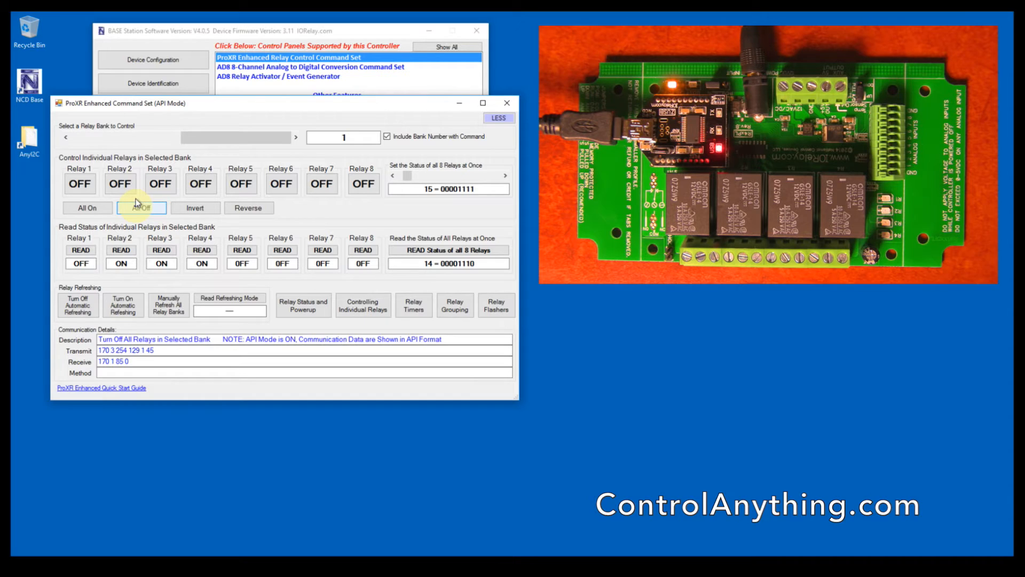
pyautogui.click(195, 208)
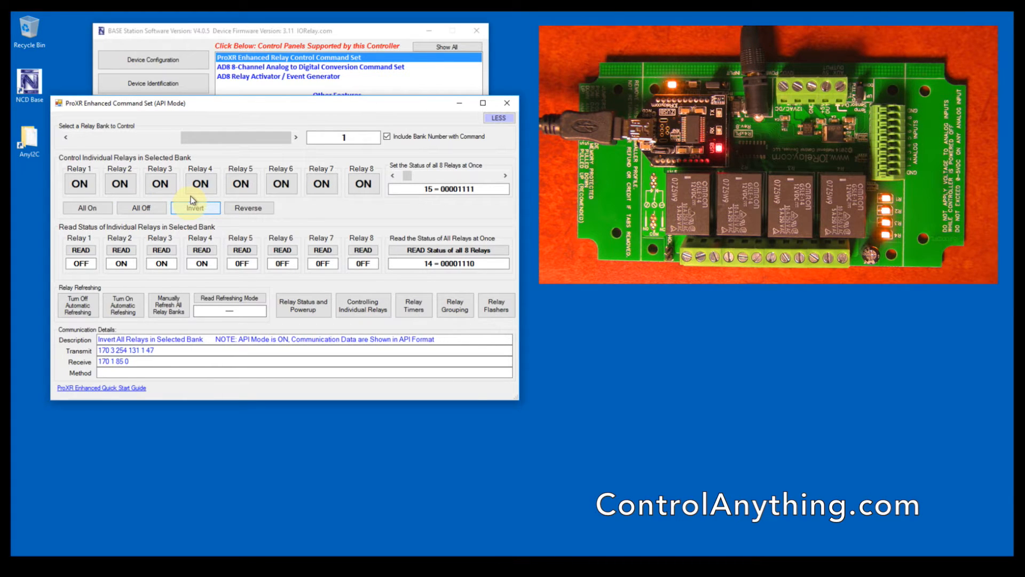
pyautogui.click(195, 207)
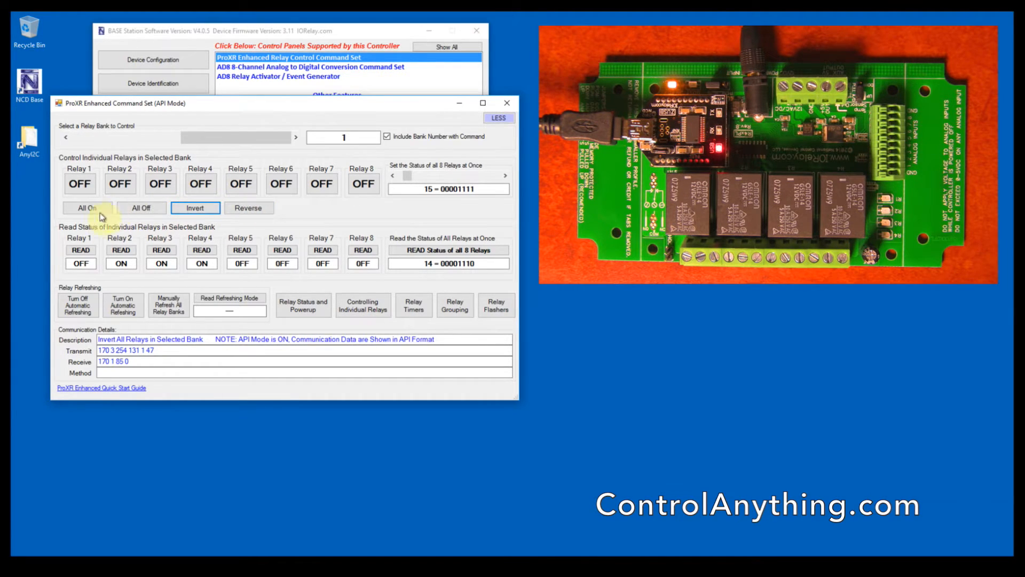
# Step: Turn relay 1 on and reverse the bank three times, ending with relay 1 on
pyautogui.click(79, 184)
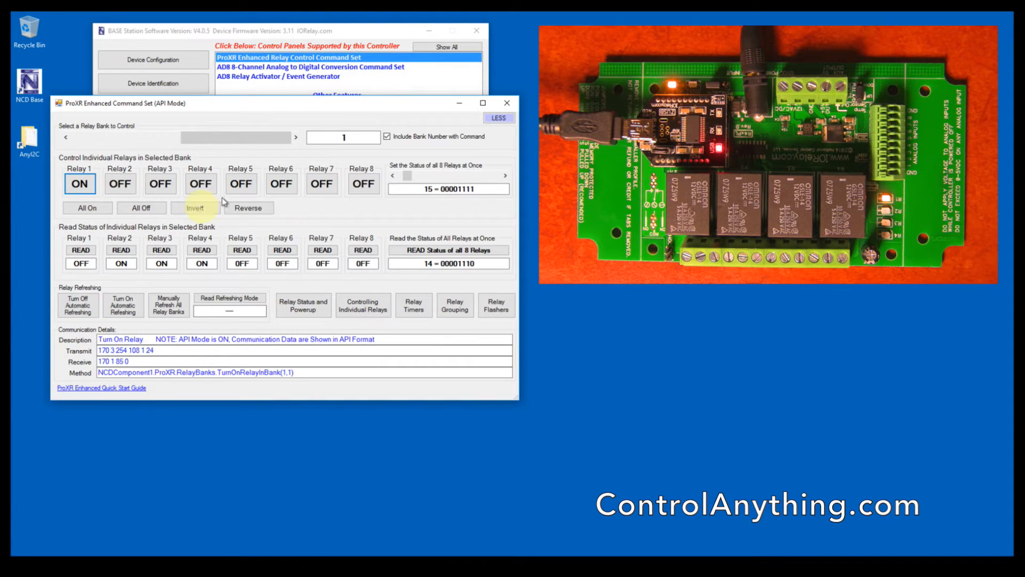
pyautogui.click(247, 207)
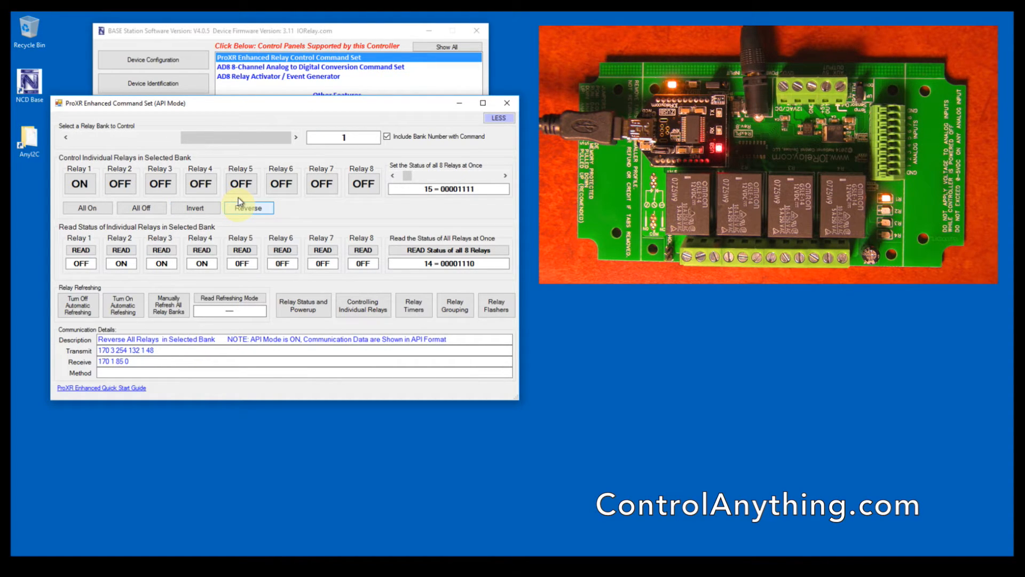
pyautogui.click(249, 207)
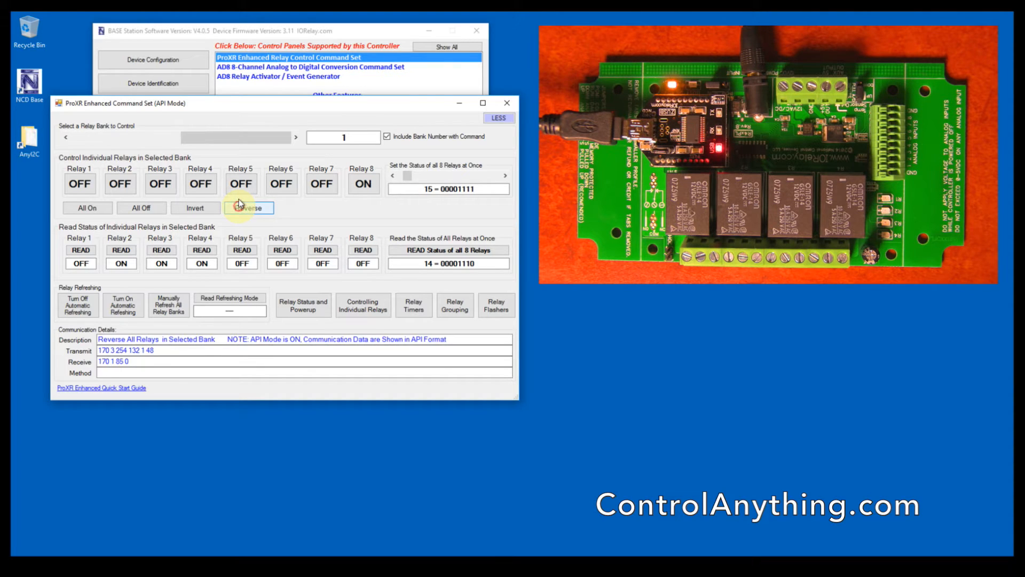
pyautogui.click(248, 207)
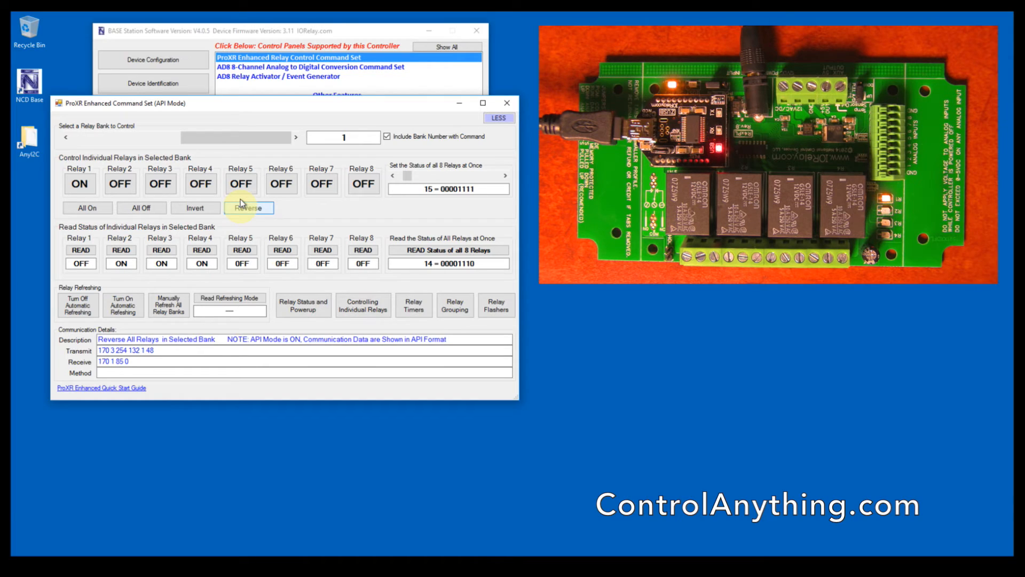
pyautogui.moveTo(428, 213)
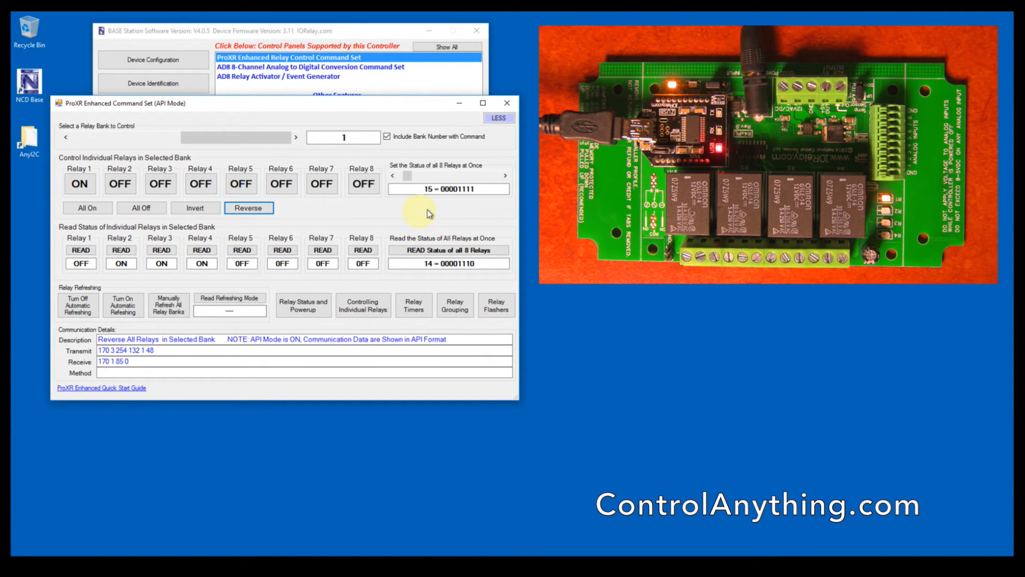
pyautogui.moveTo(430, 218)
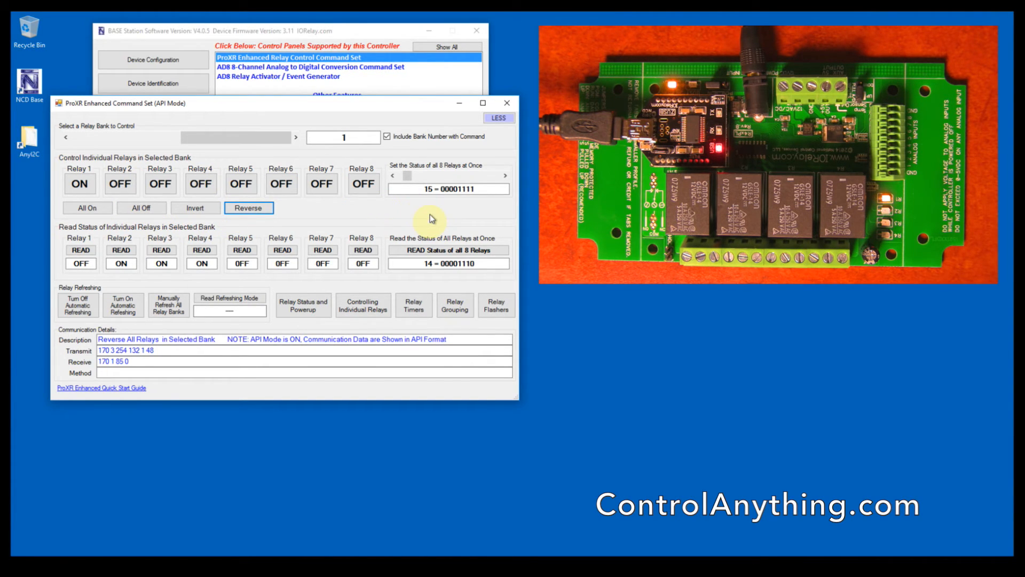